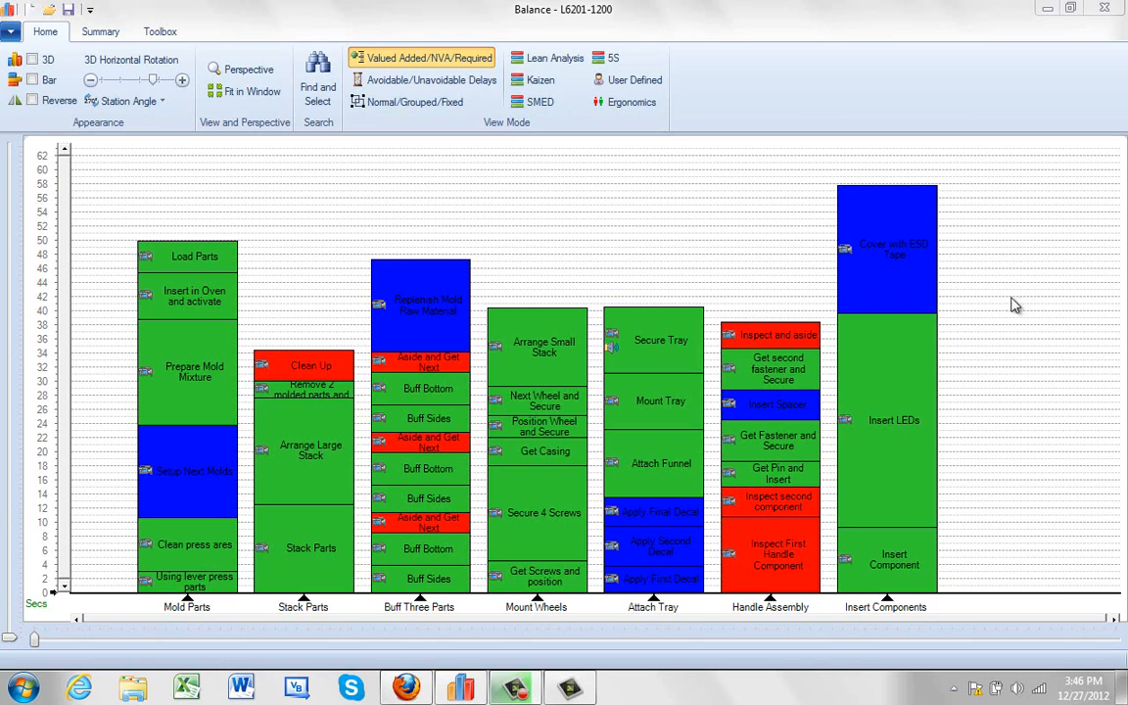
{"action": "mouse_move", "coordinate": [607, 555]}
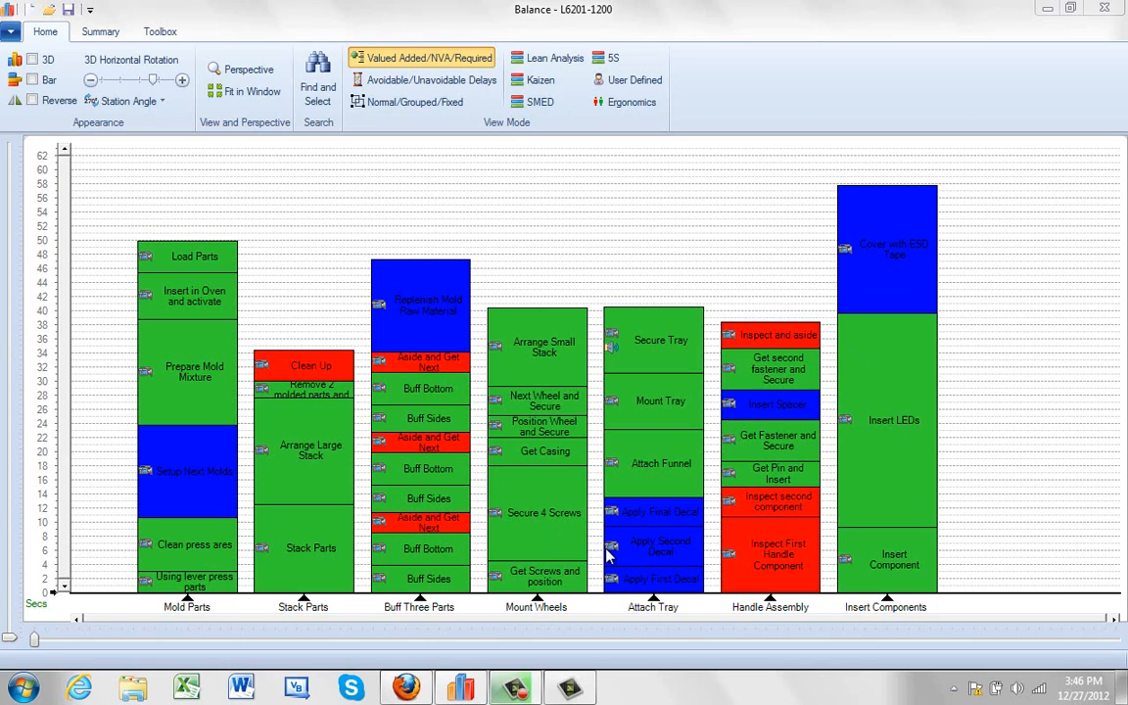
{"action": "mouse_move", "coordinate": [630, 615]}
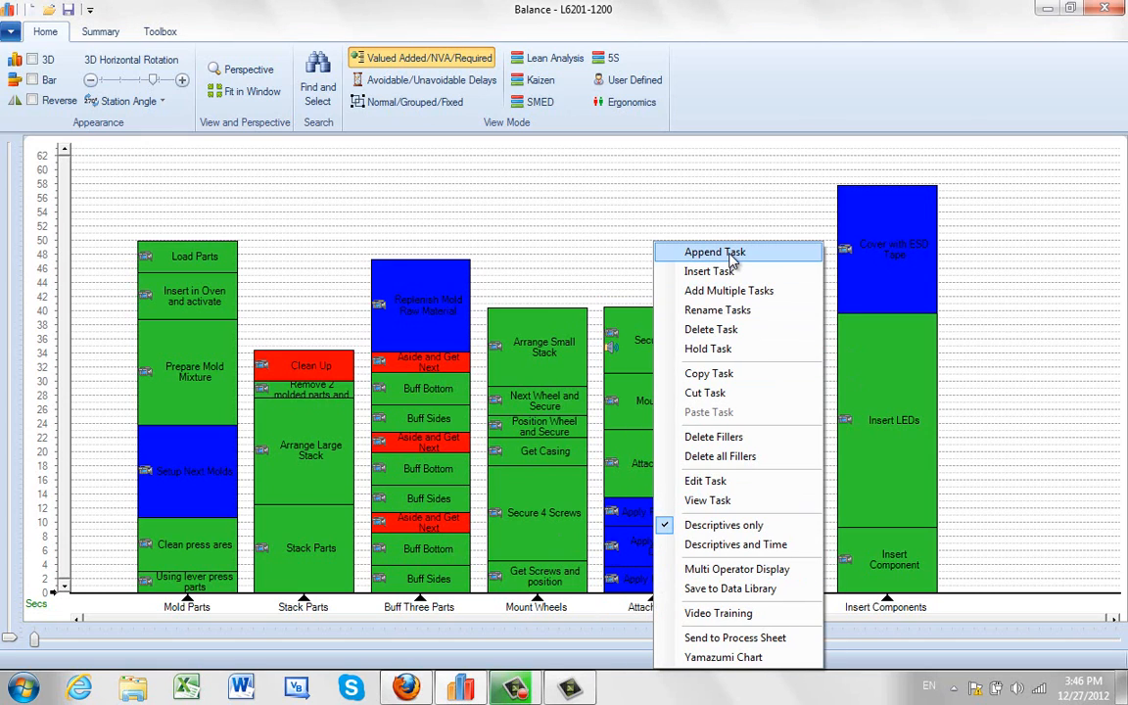
{"action": "mouse_move", "coordinate": [736, 291]}
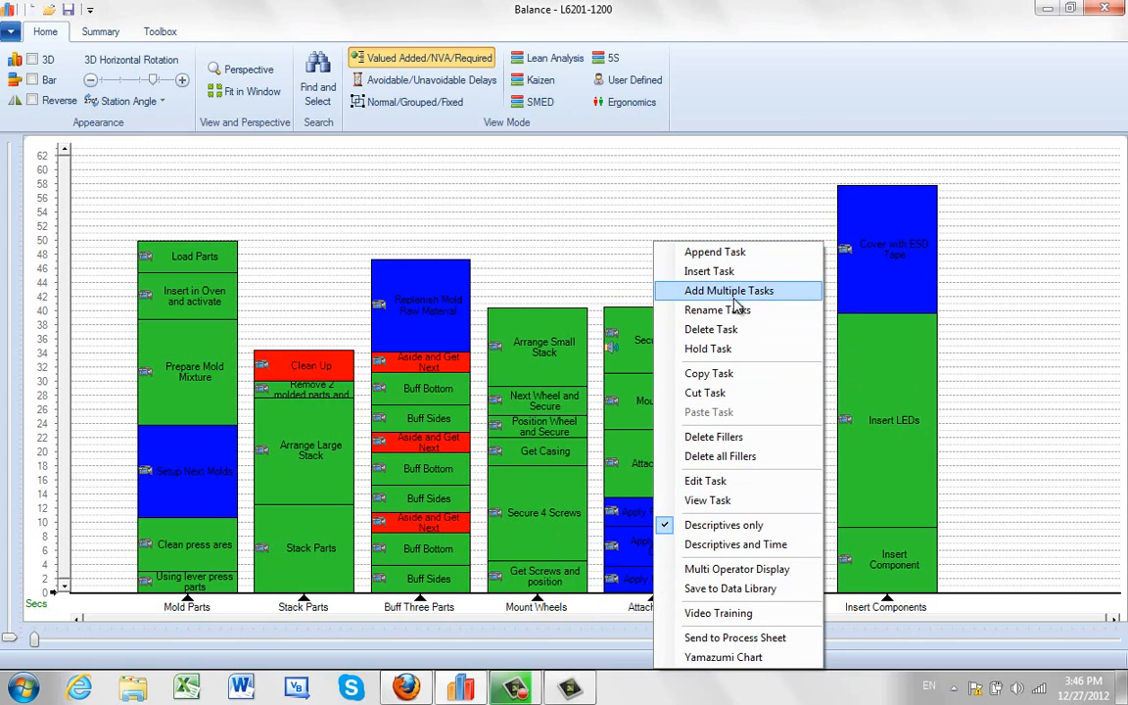
Add three tasks before Attach Tray, named Operator 1, Operator 2 and Operator 3
{"action": "left_click", "coordinate": [729, 290]}
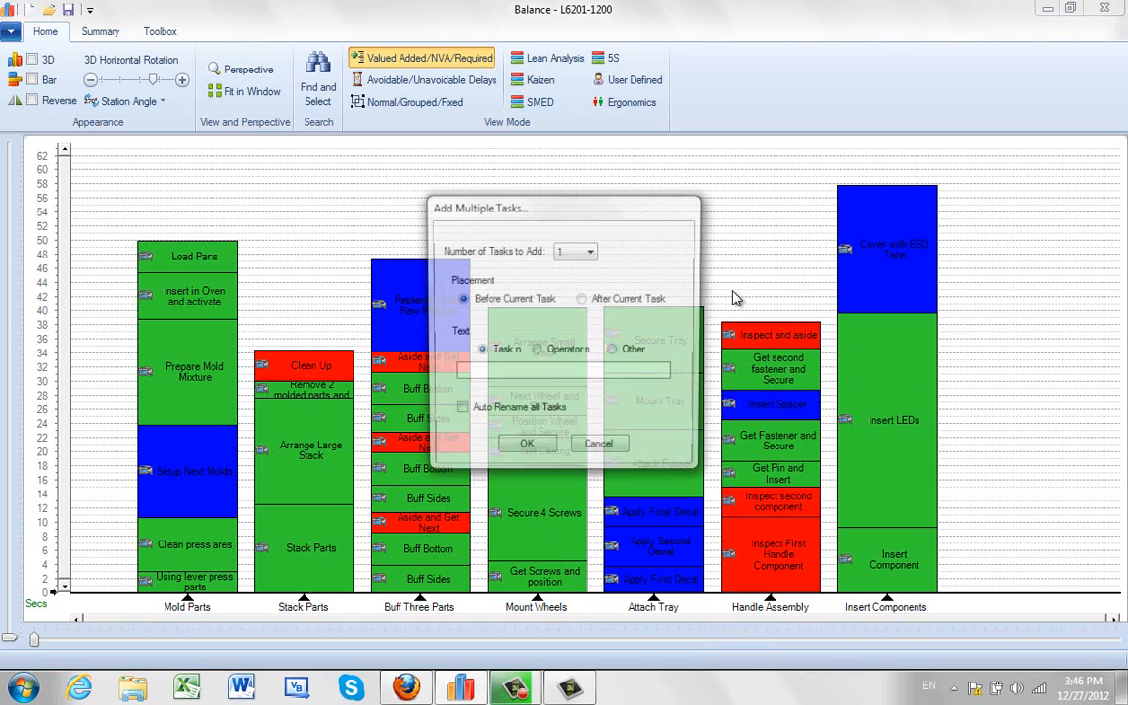
{"action": "left_click", "coordinate": [592, 250]}
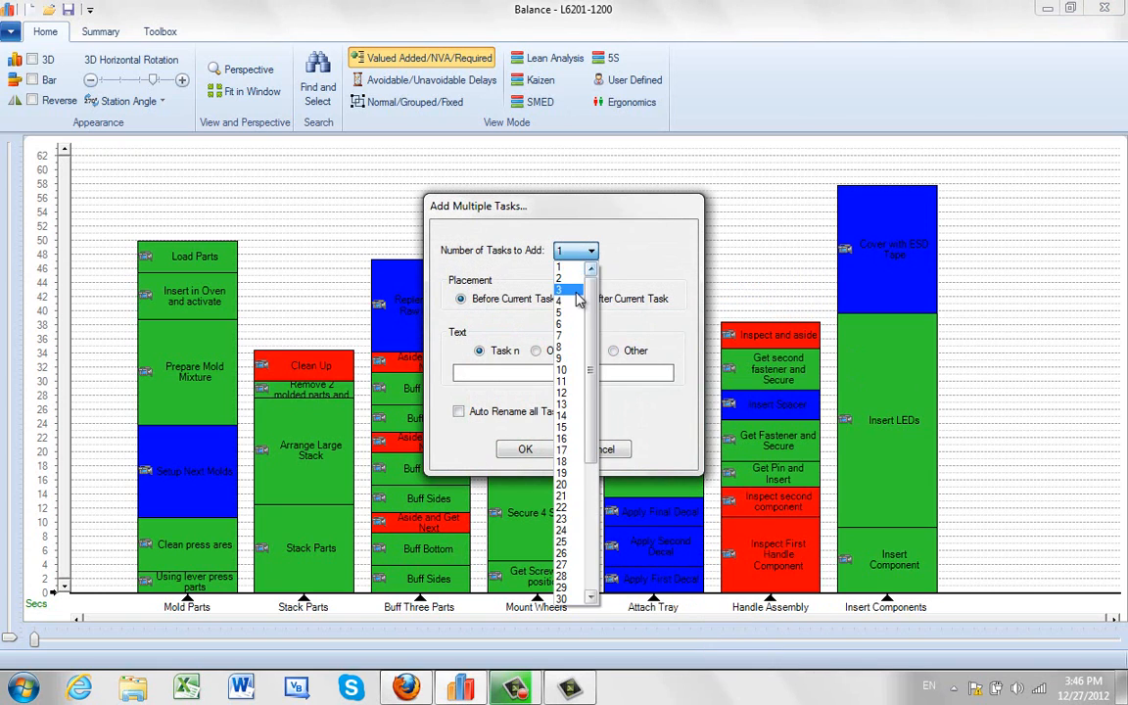
{"action": "left_click", "coordinate": [560, 291]}
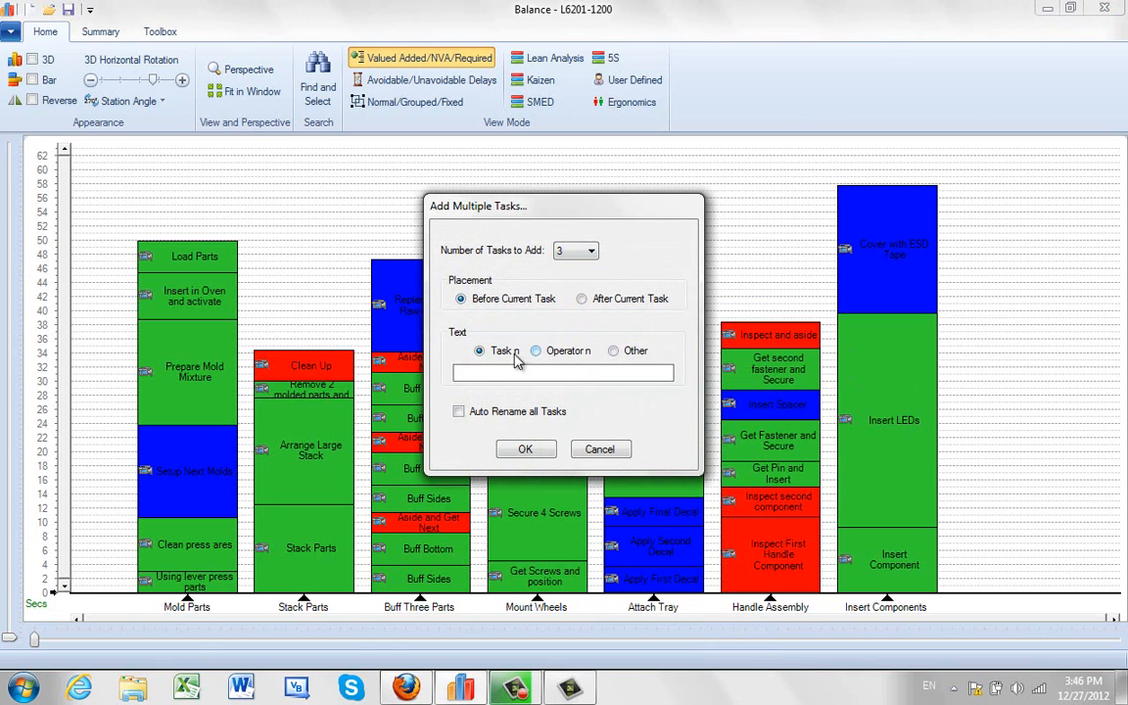
{"action": "left_click", "coordinate": [536, 350]}
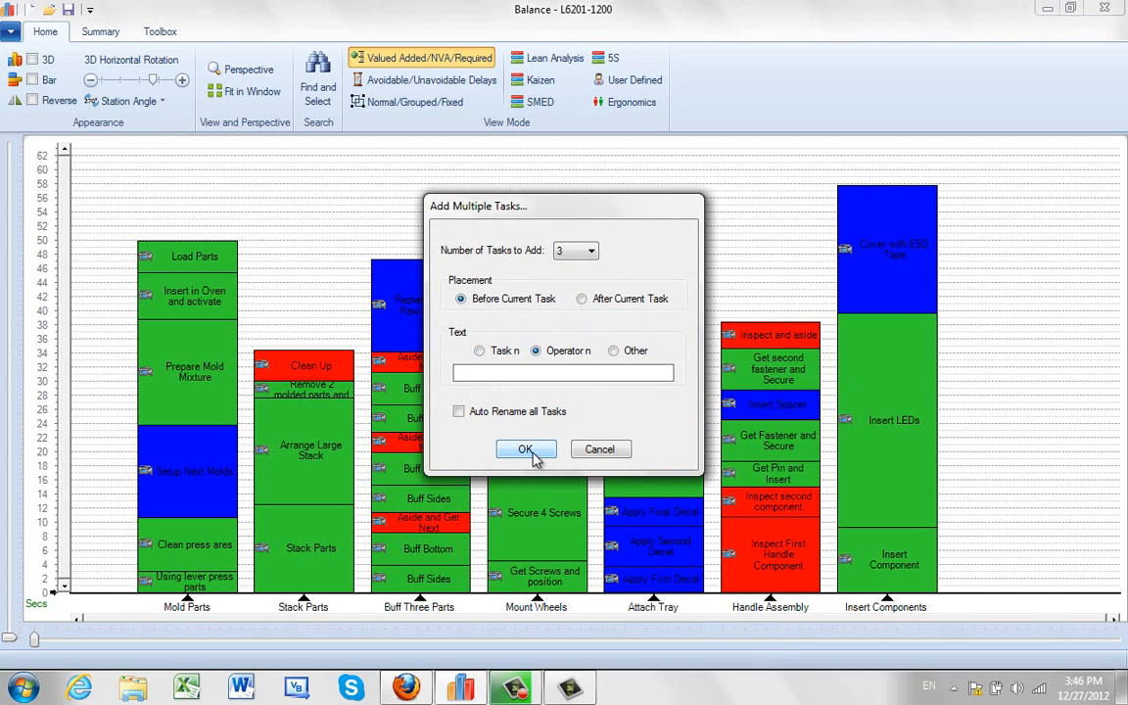
{"action": "left_click", "coordinate": [525, 449]}
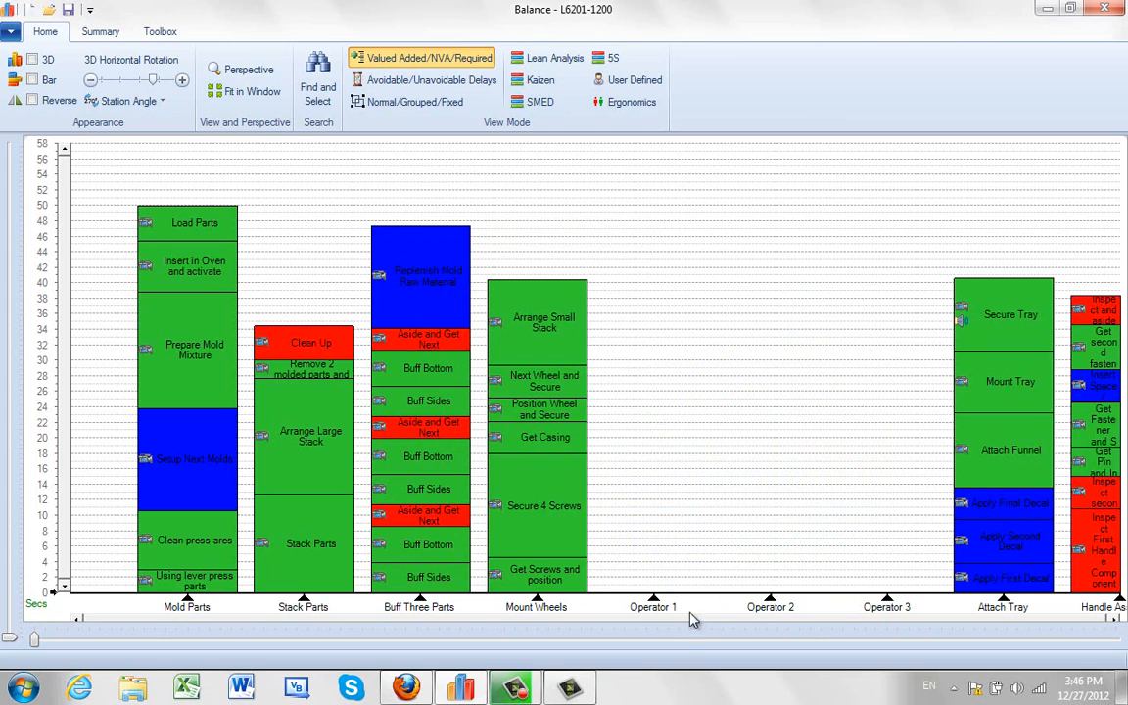
{"action": "mouse_move", "coordinate": [899, 605]}
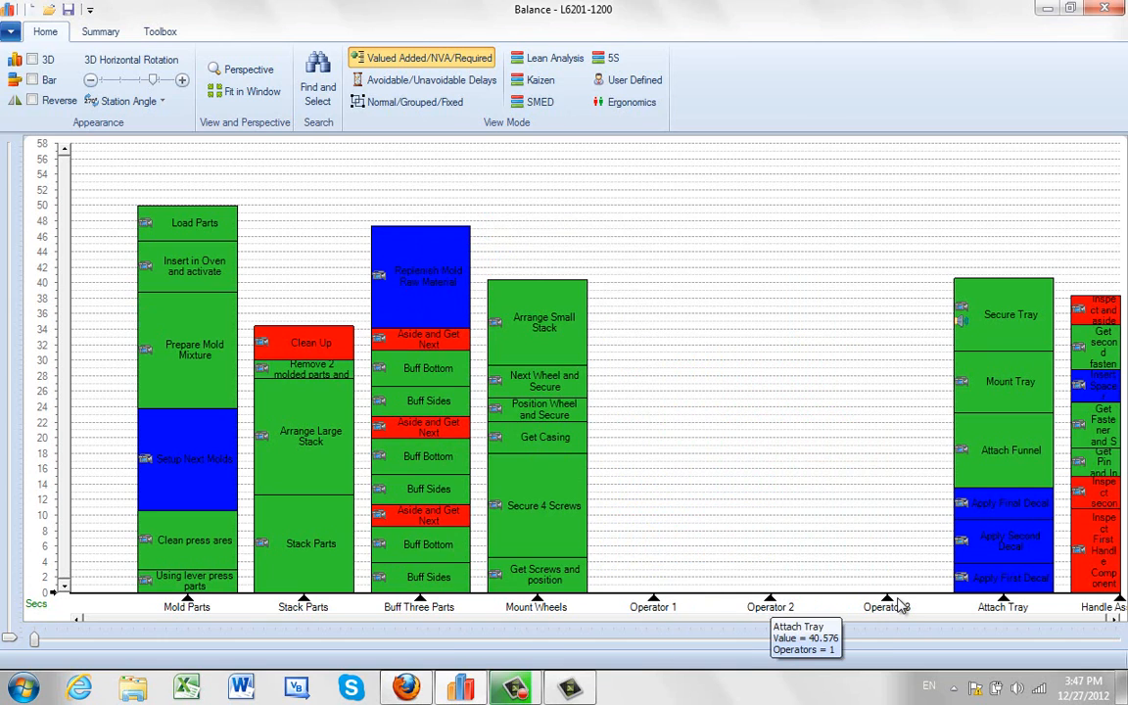
Undo the Operator station insertion and reopen the task actions for Attach Tray
{"action": "right_click", "coordinate": [894, 604]}
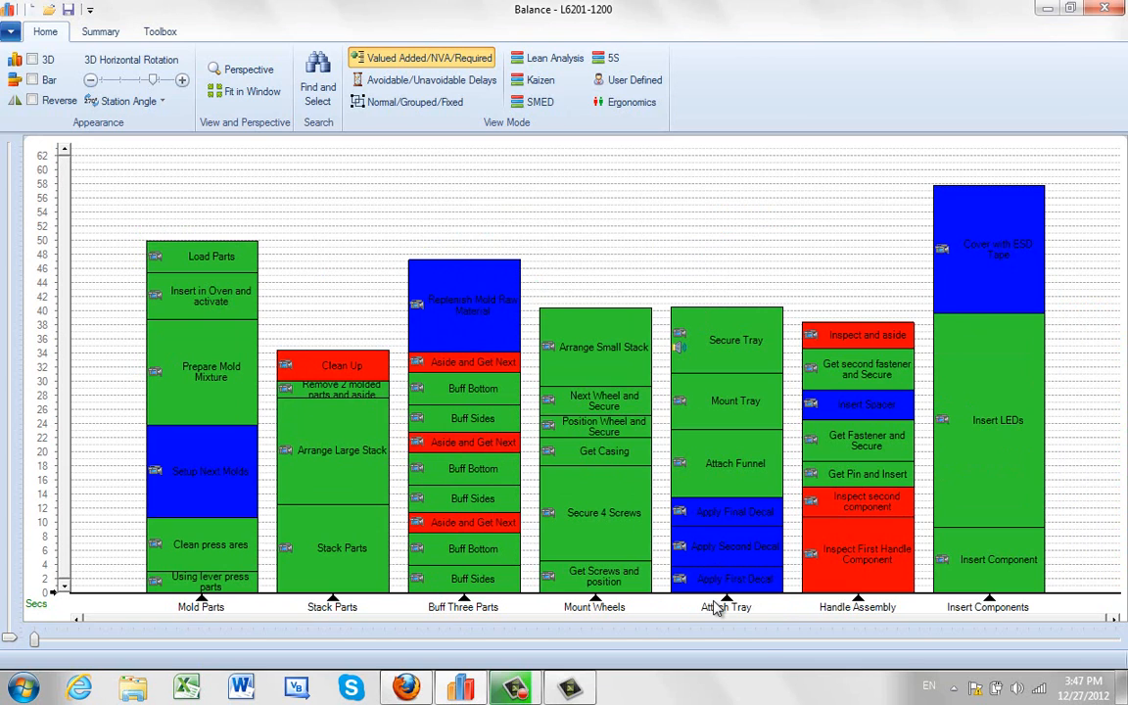
{"action": "right_click", "coordinate": [725, 608]}
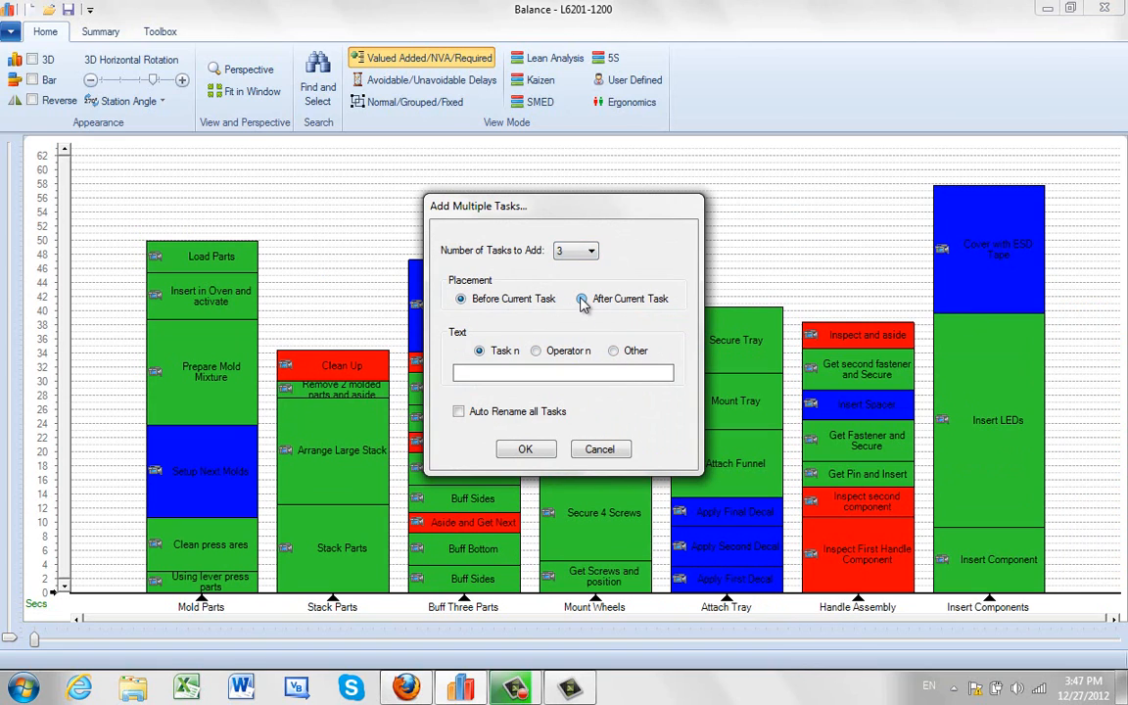
Place the three new tasks after the current task and enter 'Machine' as the custom label
{"action": "left_click", "coordinate": [582, 299]}
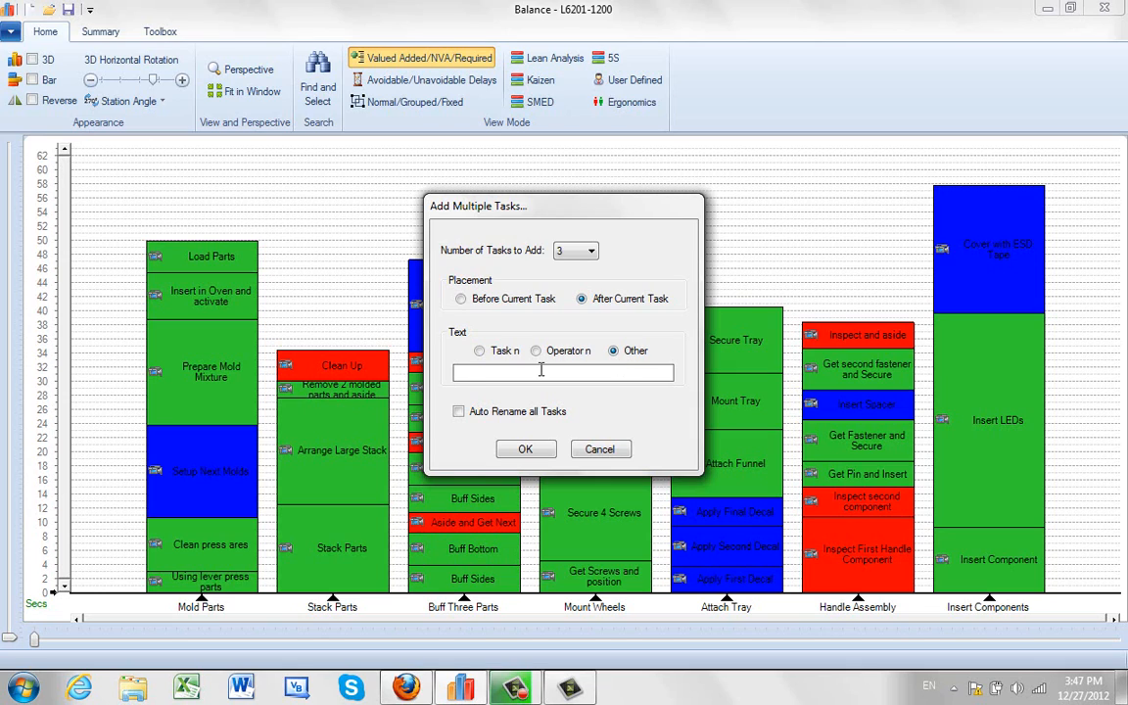
{"action": "type", "text": "Machine"}
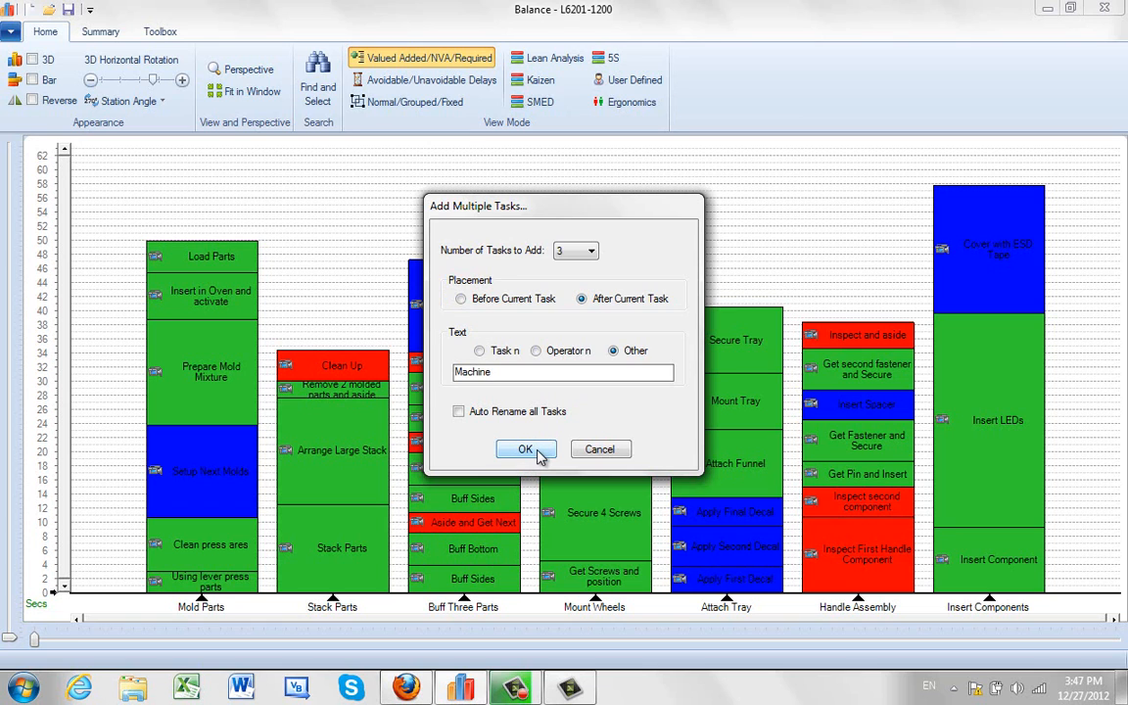
Insert the three Machine stations after Attach Tray, then undo the insertion
{"action": "left_click", "coordinate": [525, 449]}
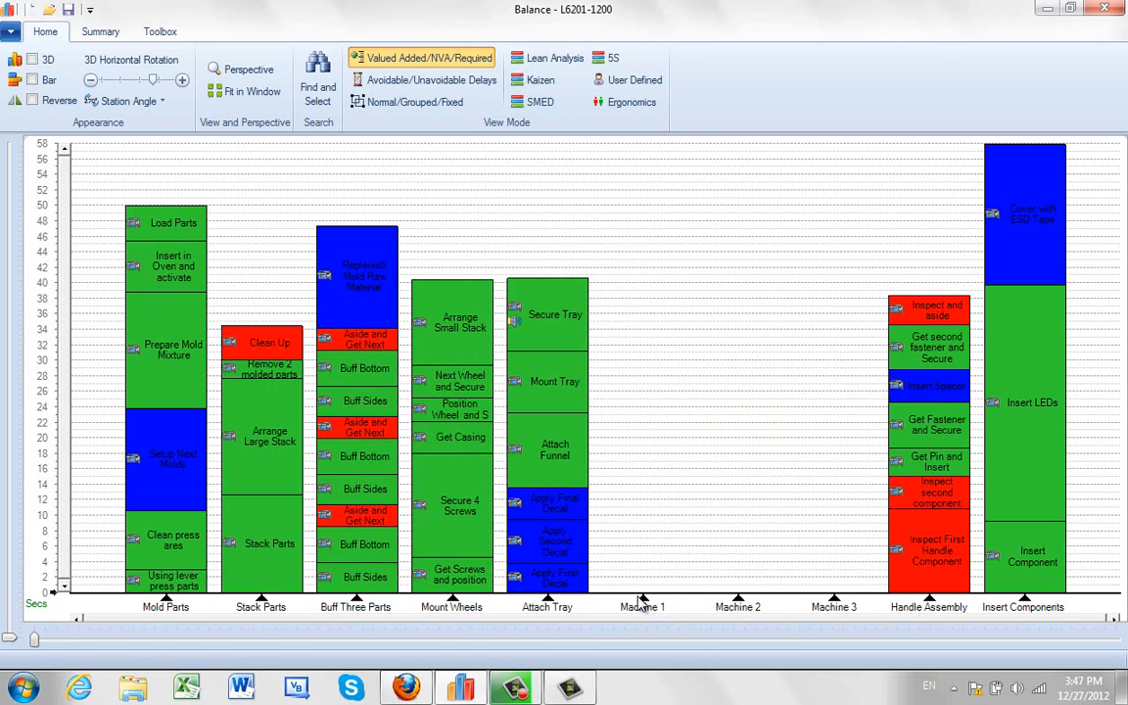
{"action": "mouse_move", "coordinate": [840, 605]}
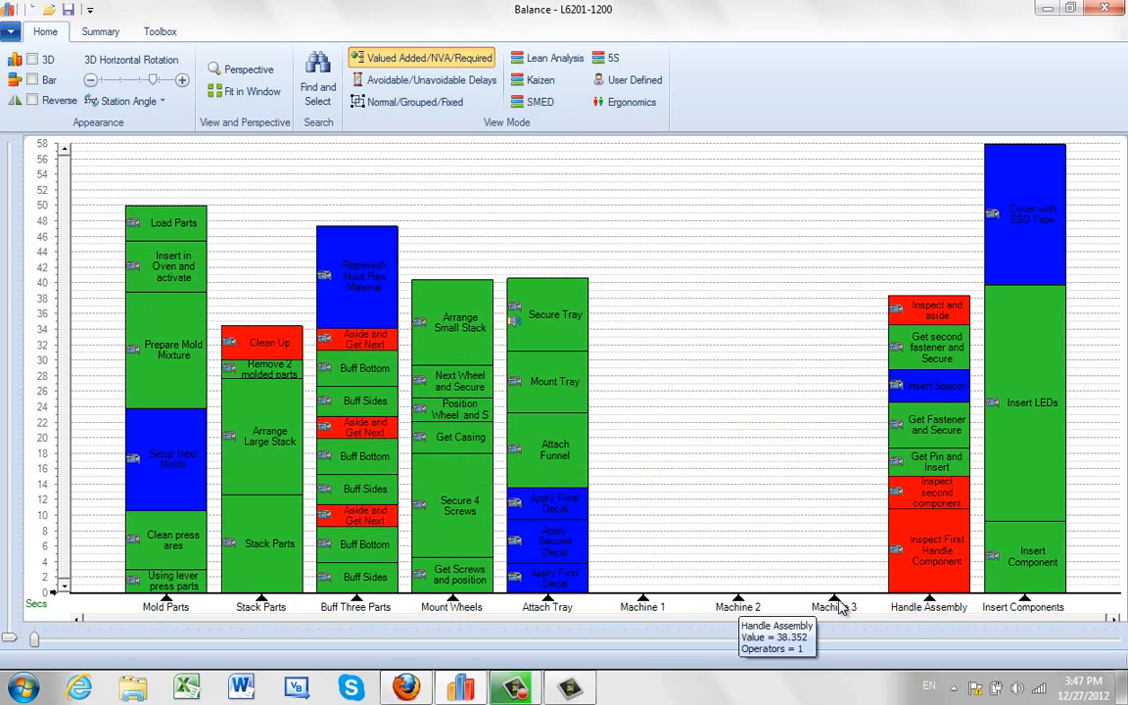
{"action": "mouse_move", "coordinate": [745, 598]}
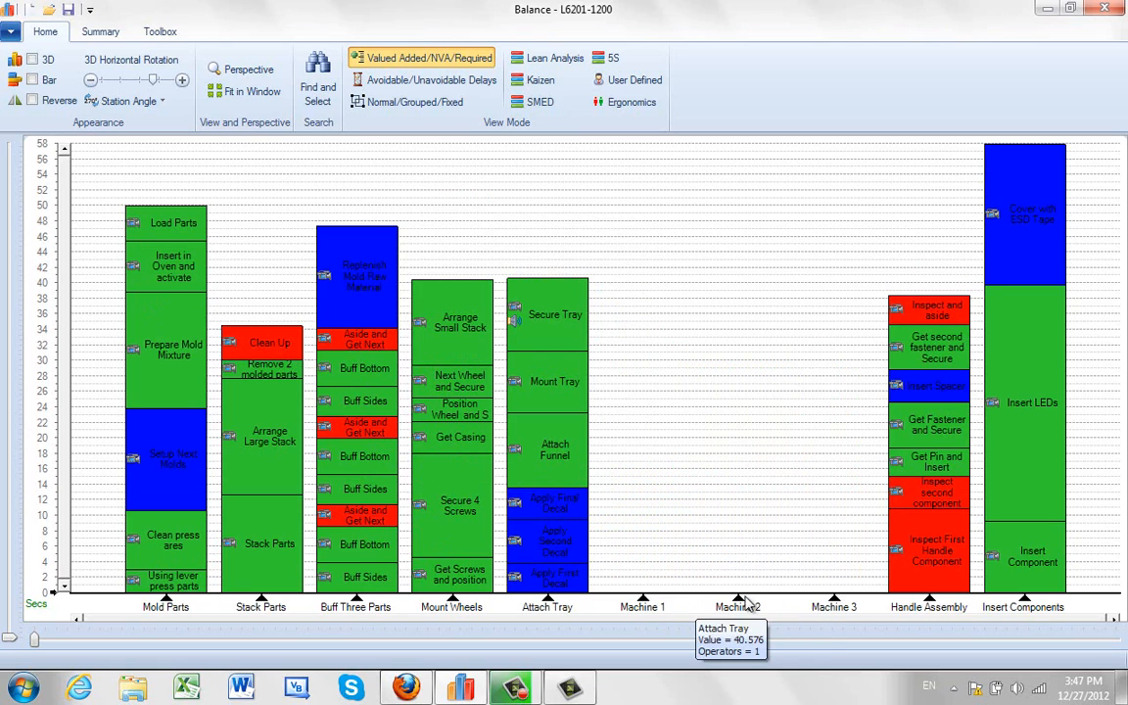
{"action": "mouse_move", "coordinate": [566, 578]}
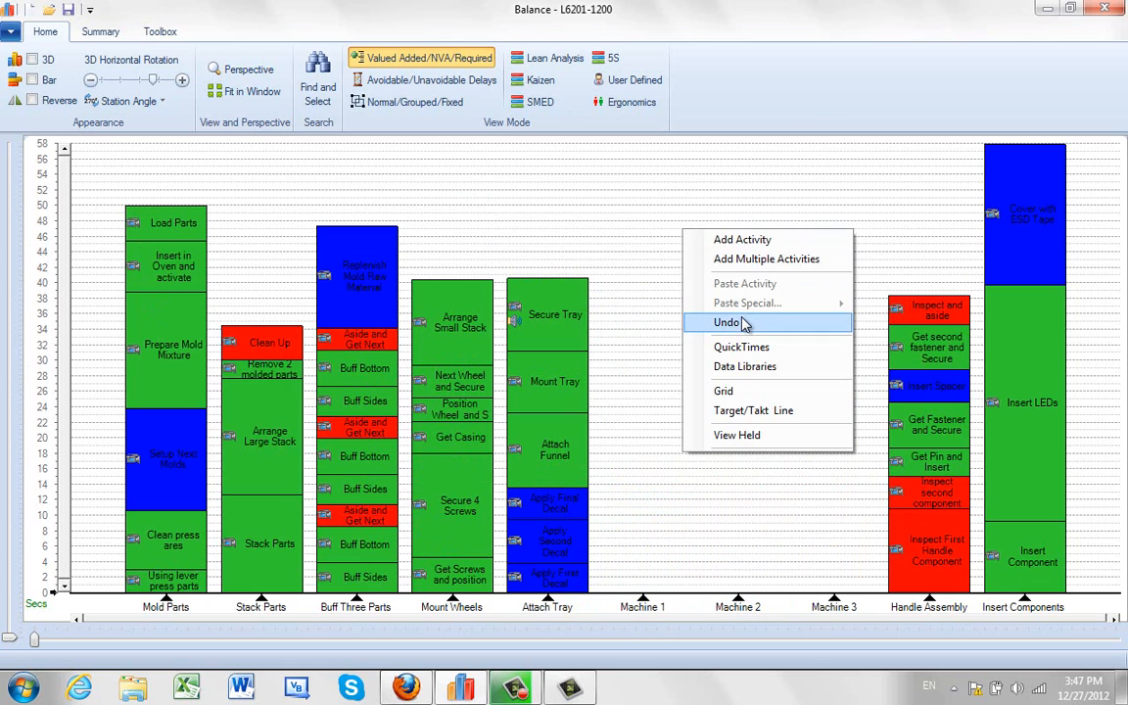
{"action": "left_click", "coordinate": [728, 322]}
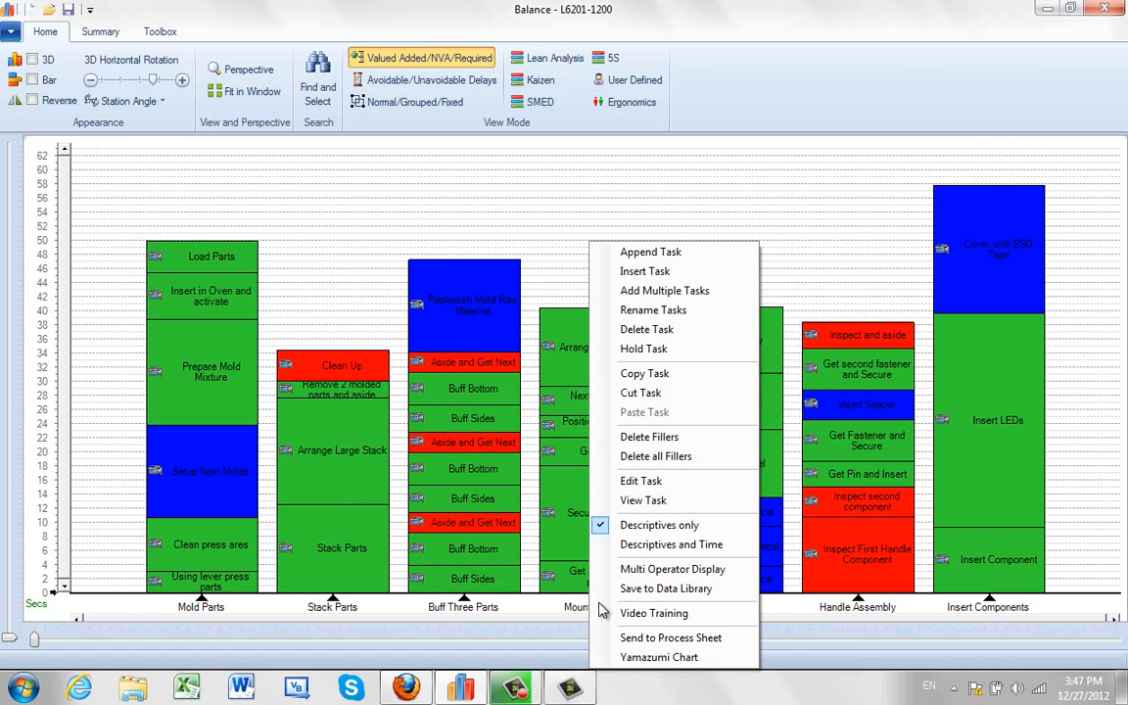
Add three tasks before Mount Wheels with Auto Rename all Tasks ticked, giving Task 1–10
{"action": "left_click", "coordinate": [664, 291]}
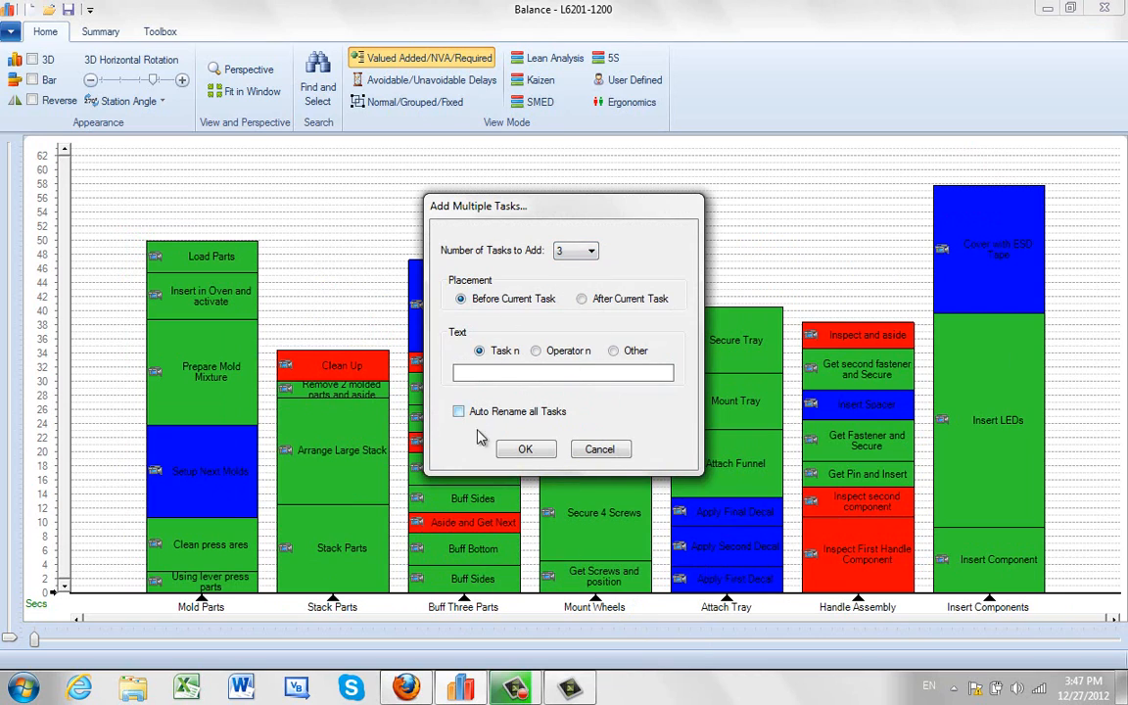
{"action": "left_click", "coordinate": [459, 411]}
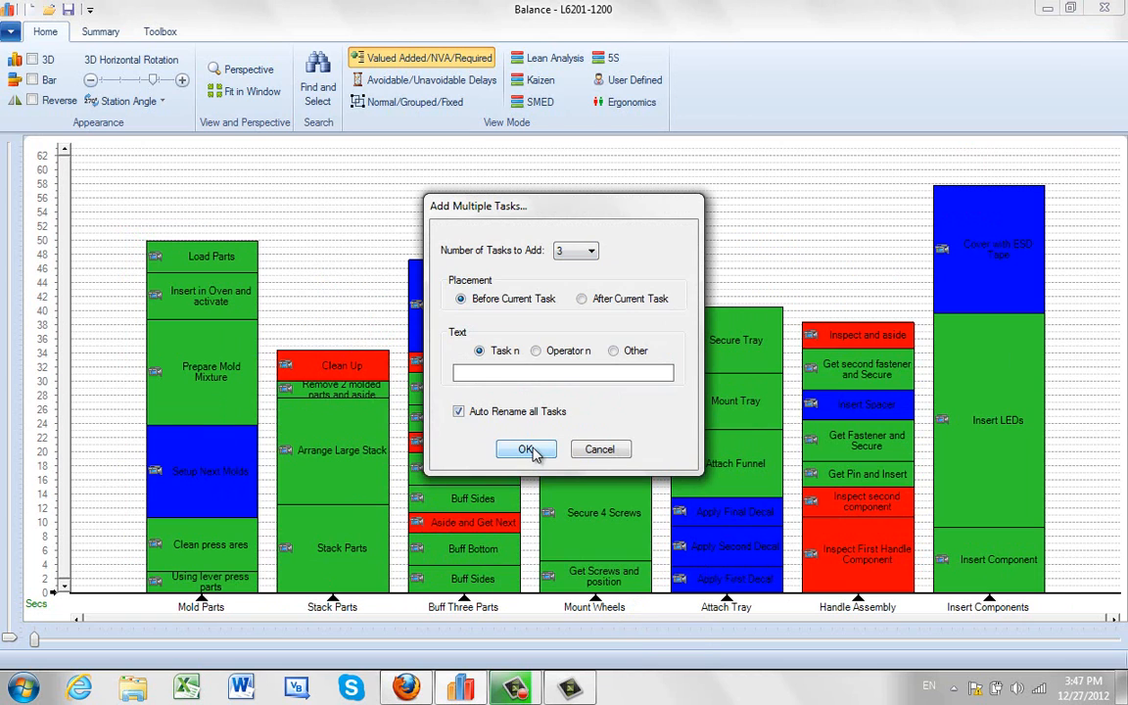
{"action": "left_click", "coordinate": [526, 449]}
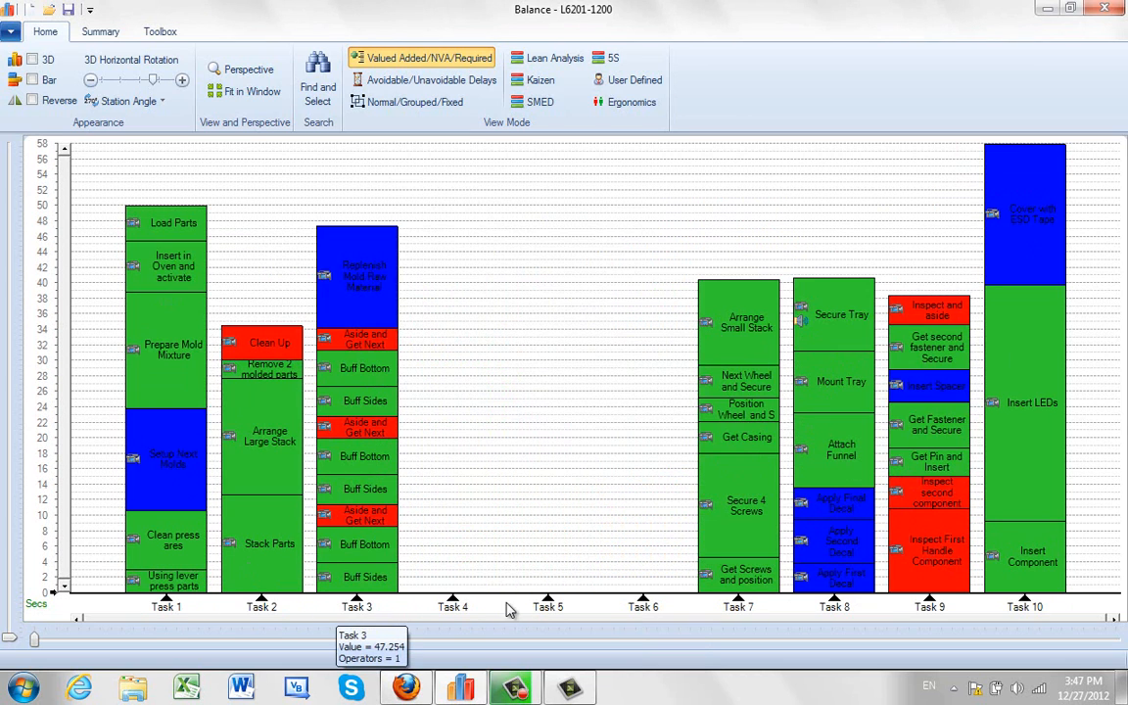
{"action": "mouse_move", "coordinate": [817, 612]}
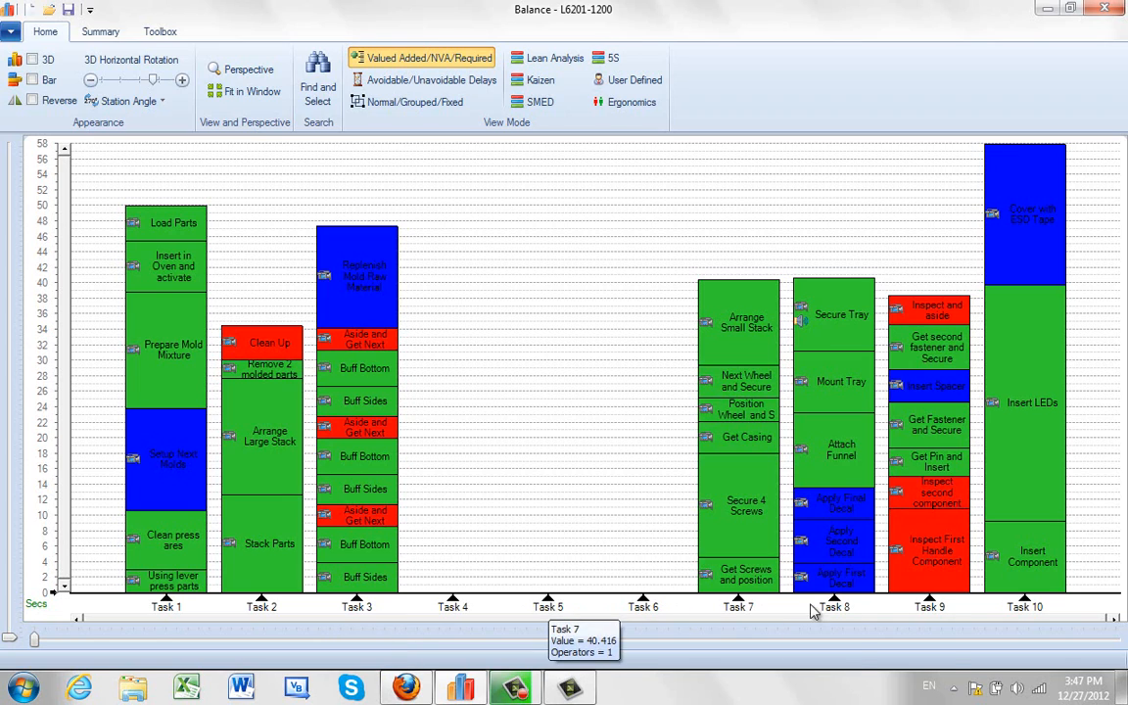
{"action": "mouse_move", "coordinate": [545, 364]}
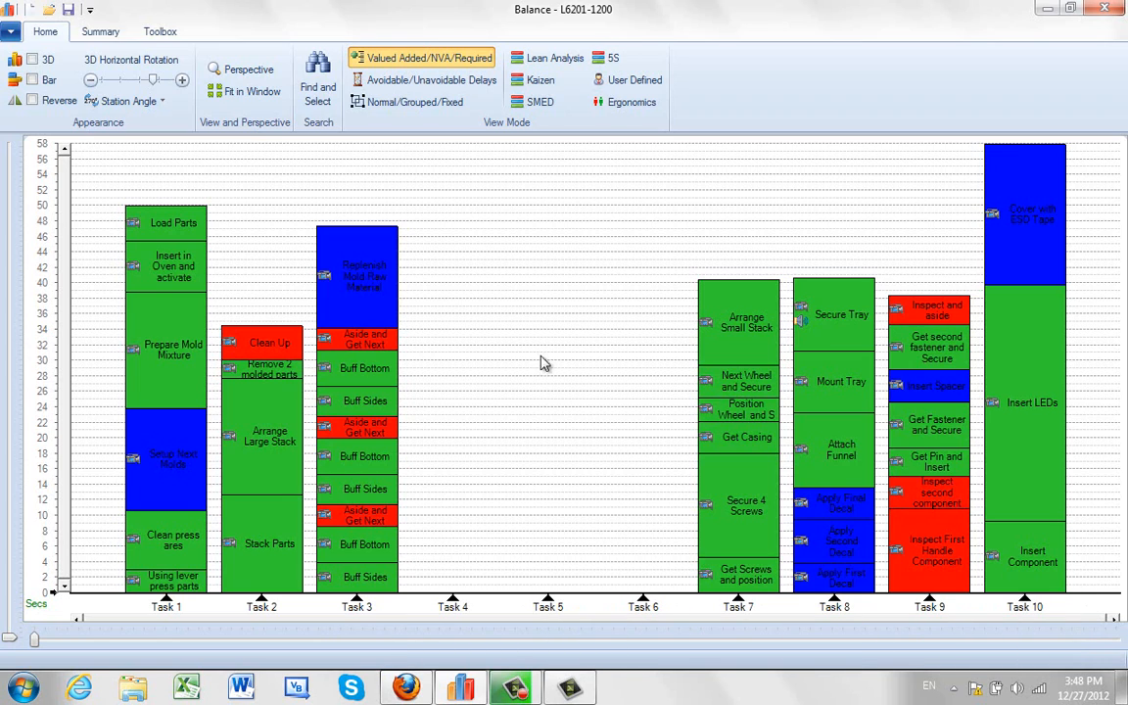
{"action": "mouse_move", "coordinate": [563, 320]}
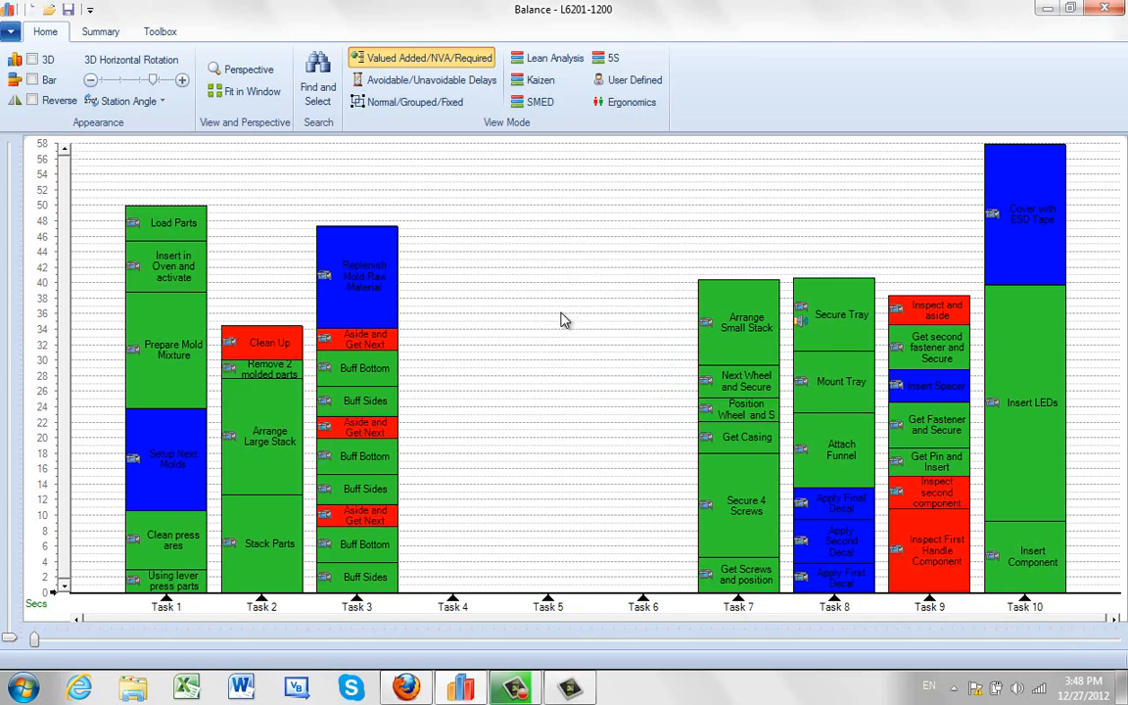